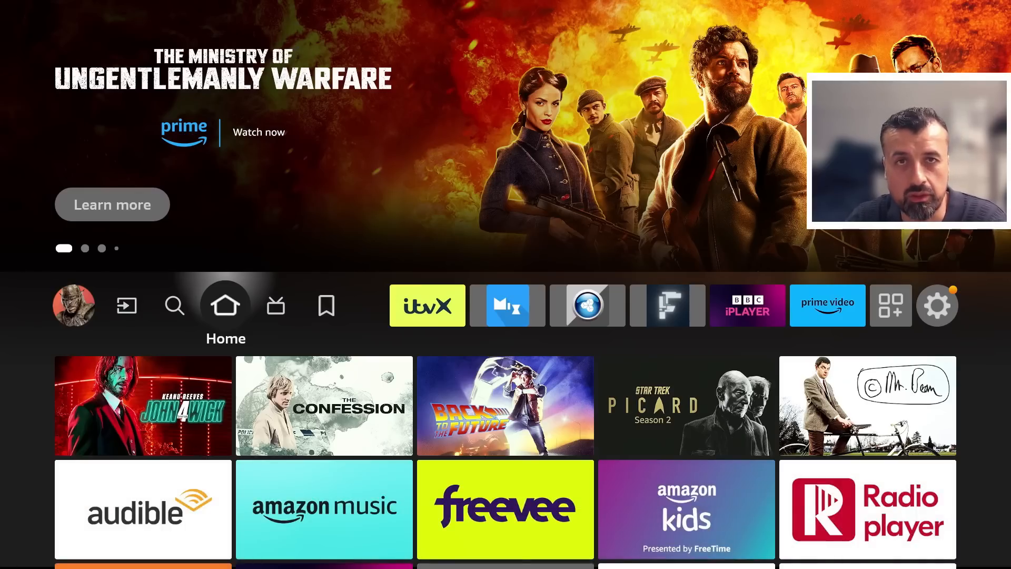
Search Fire TV for 'downloader' so the Downloader app heads the results.
click(427, 306)
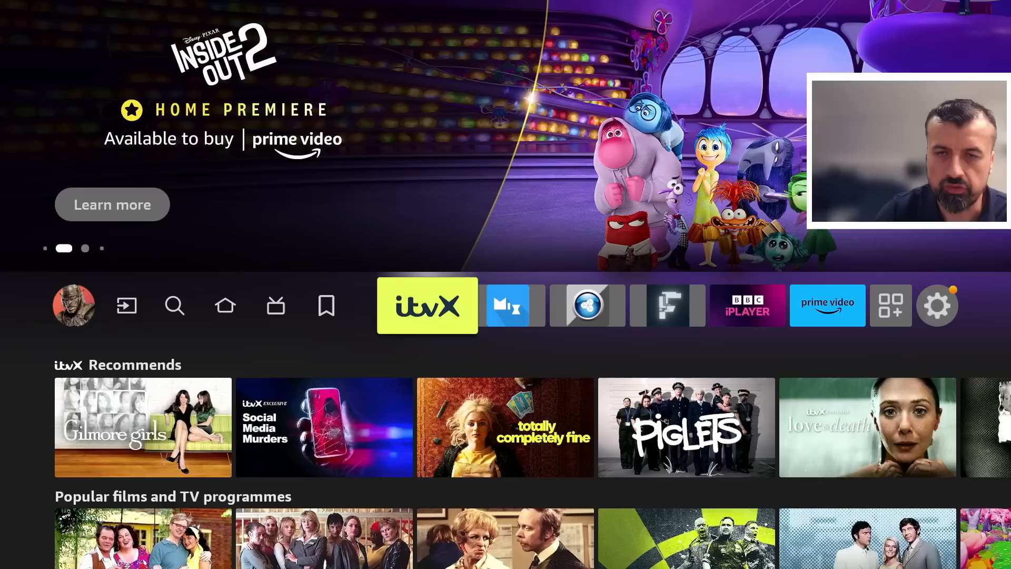
click(175, 306)
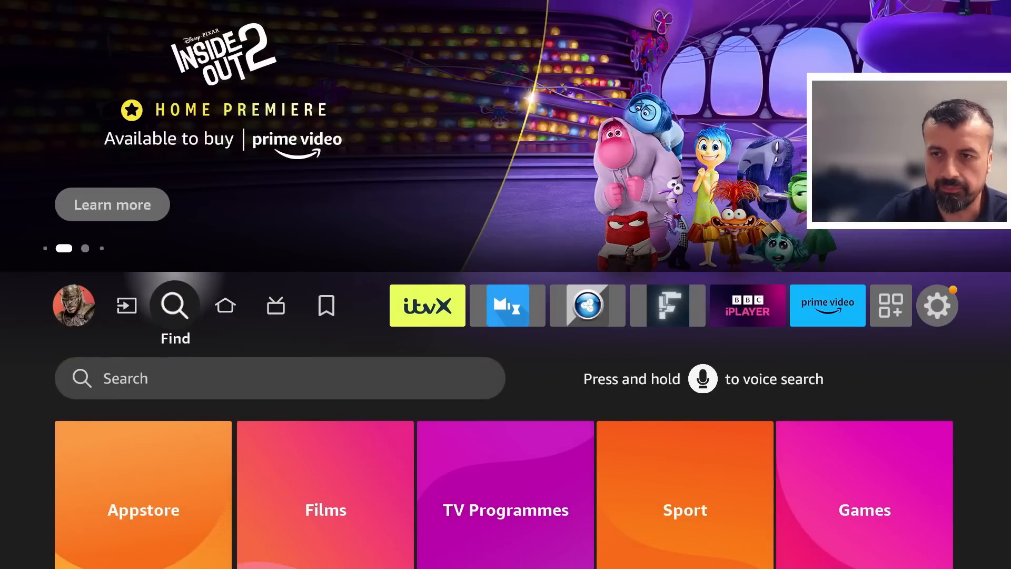
click(175, 305)
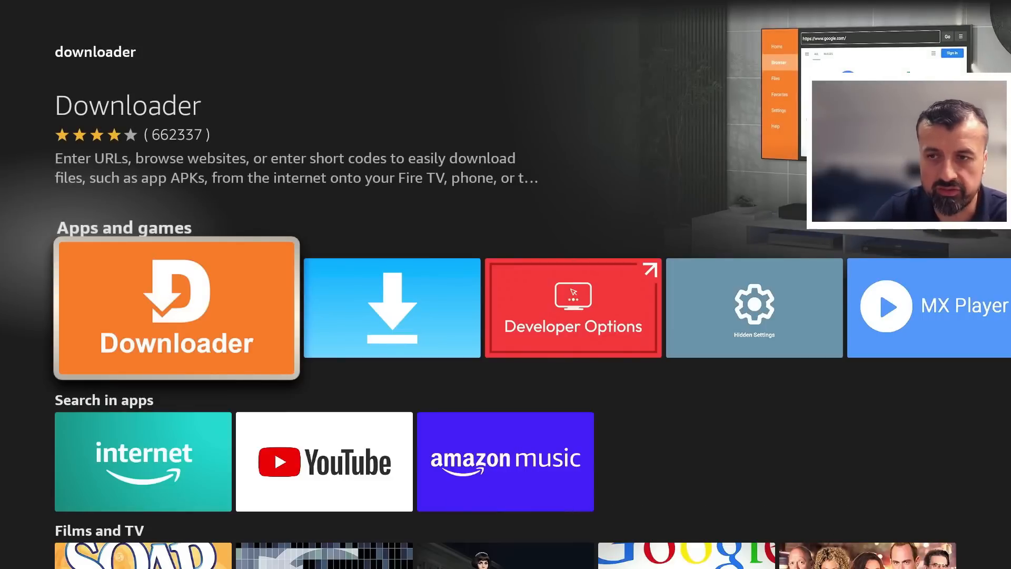
Leave the Downloader result and return to the home screen profile row.
click(176, 307)
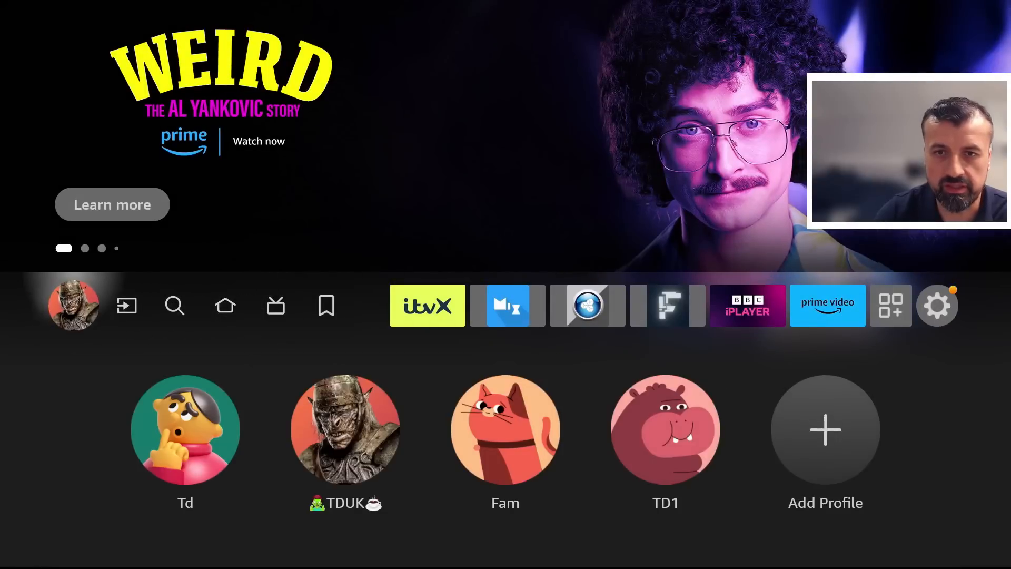
Reach the My Fire TV menu from Settings, with Developer Options listed.
click(938, 306)
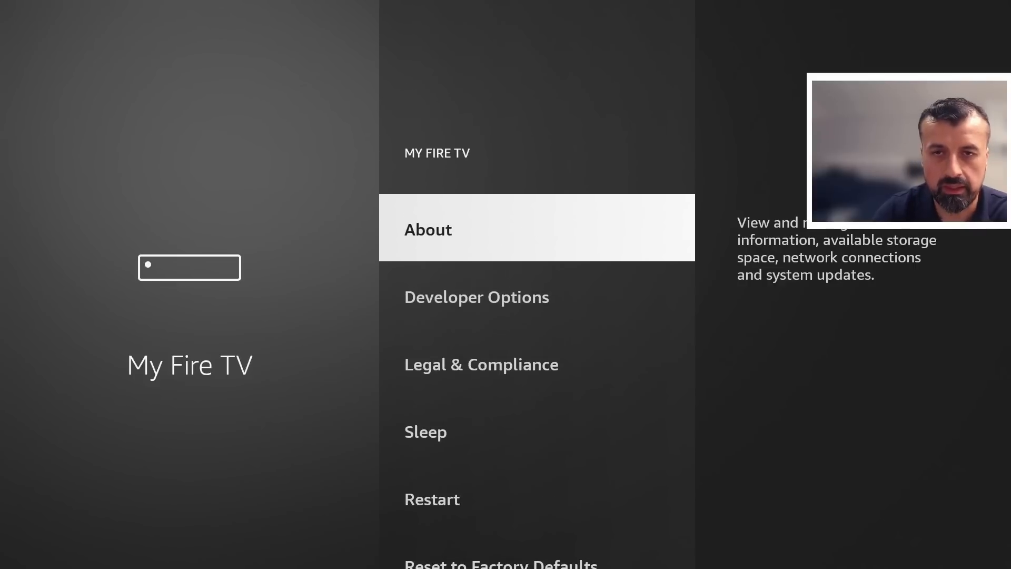
click(428, 229)
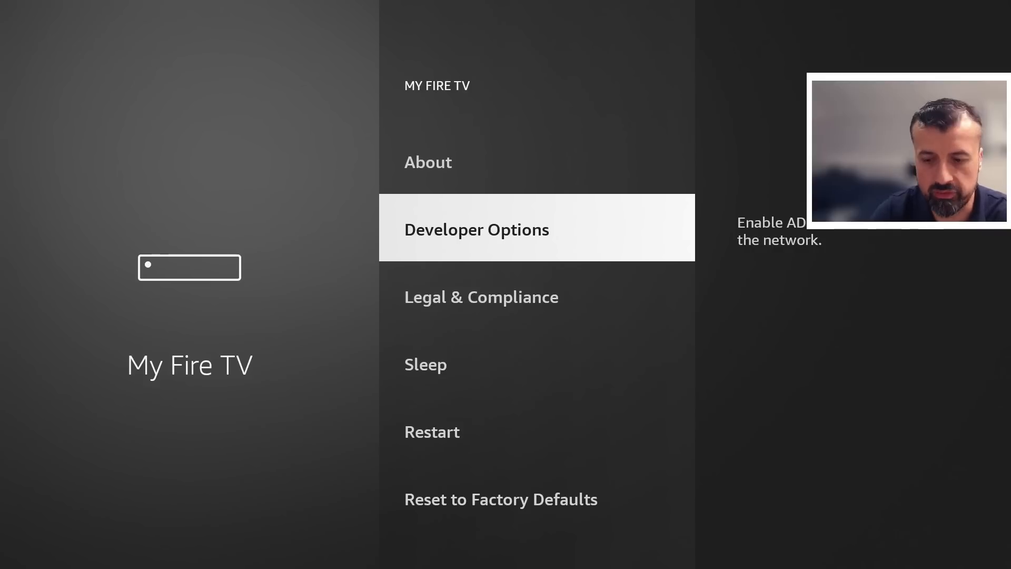
Review the Install unknown apps list under Developer Options, then launch Downloader.
click(477, 229)
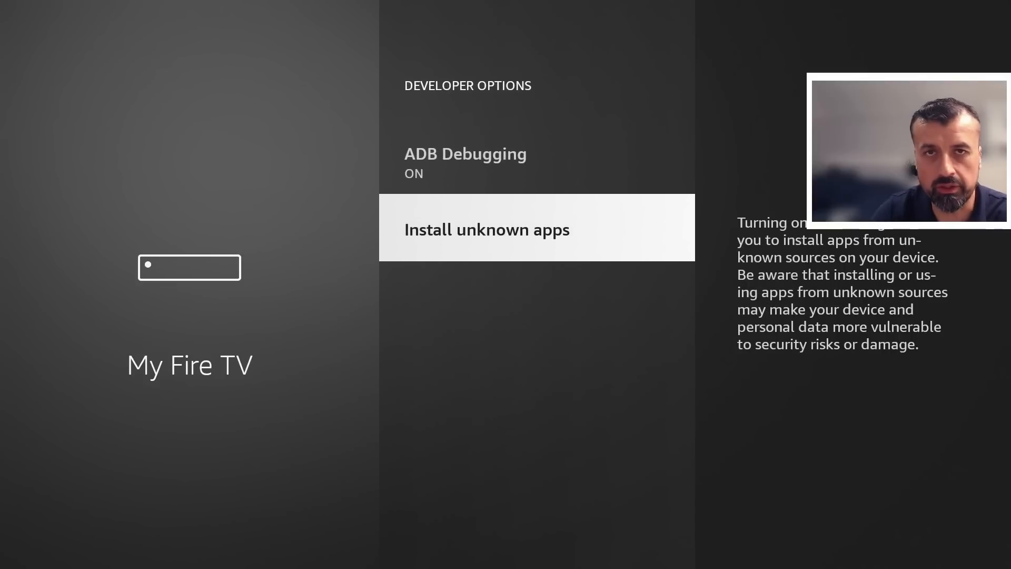
click(487, 229)
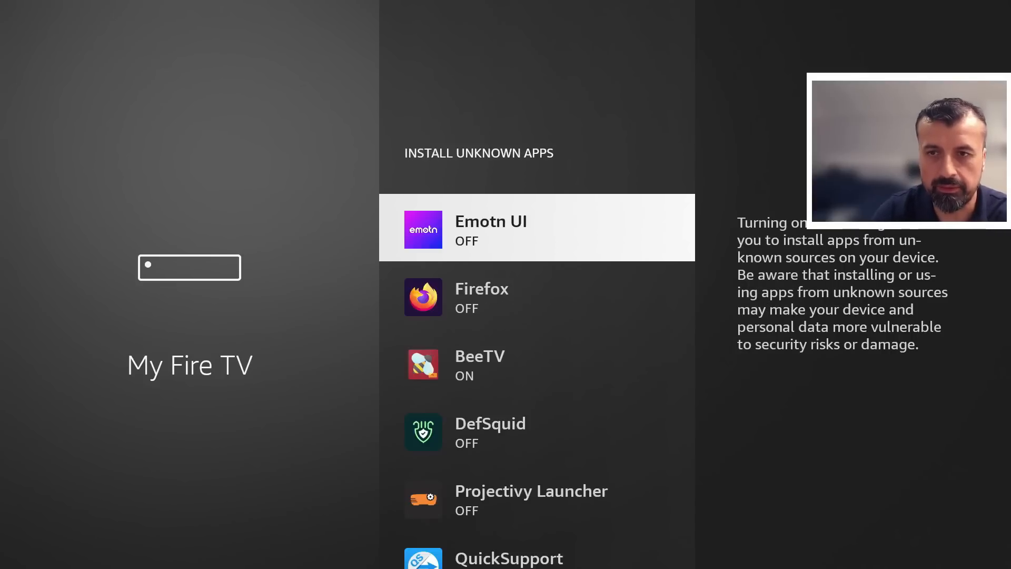
scroll(down, 3)
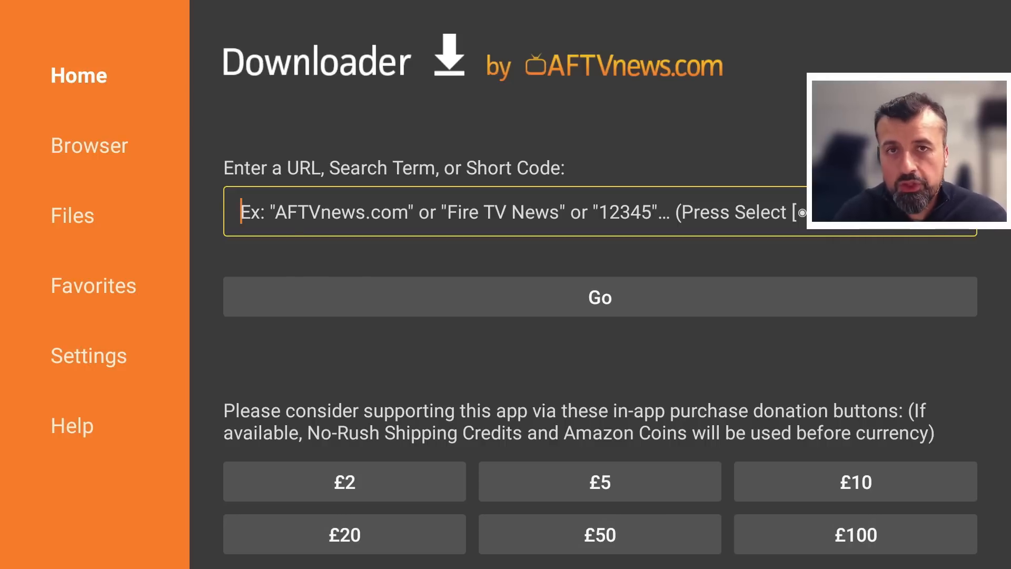
Load the techdoctoruk.com jailbreak guide in Downloader via short code 729611.
click(599, 212)
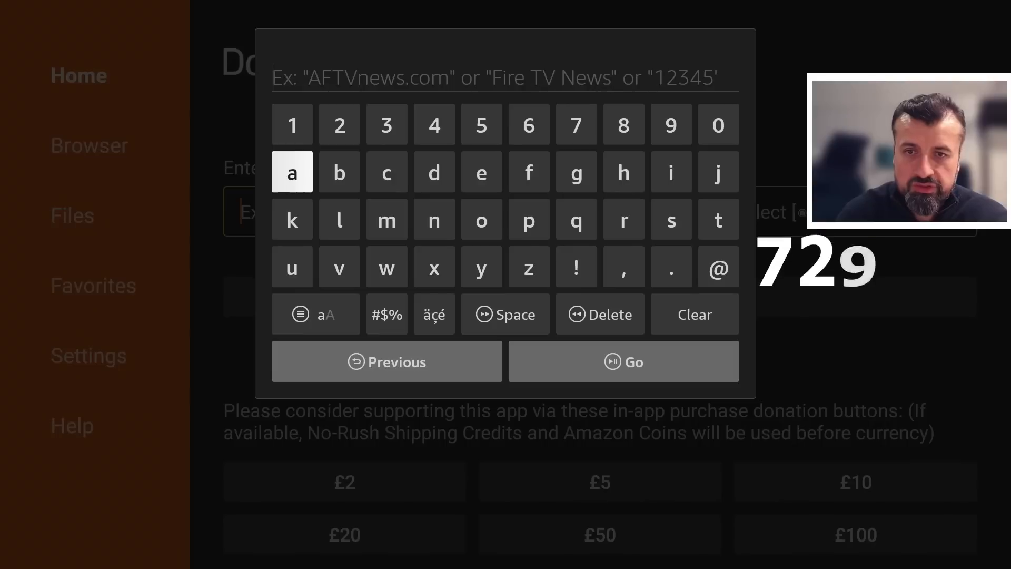
click(622, 125)
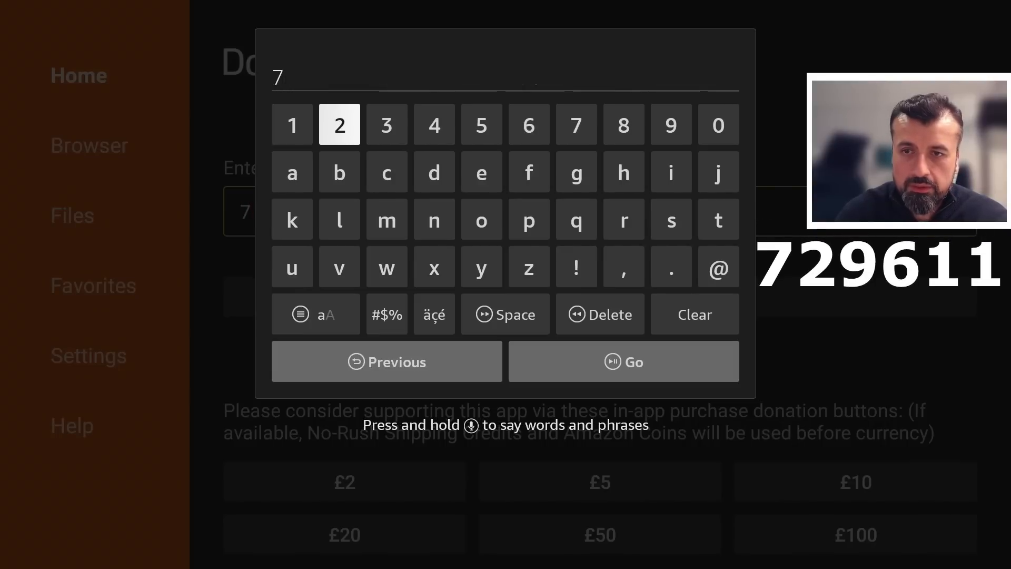
click(670, 124)
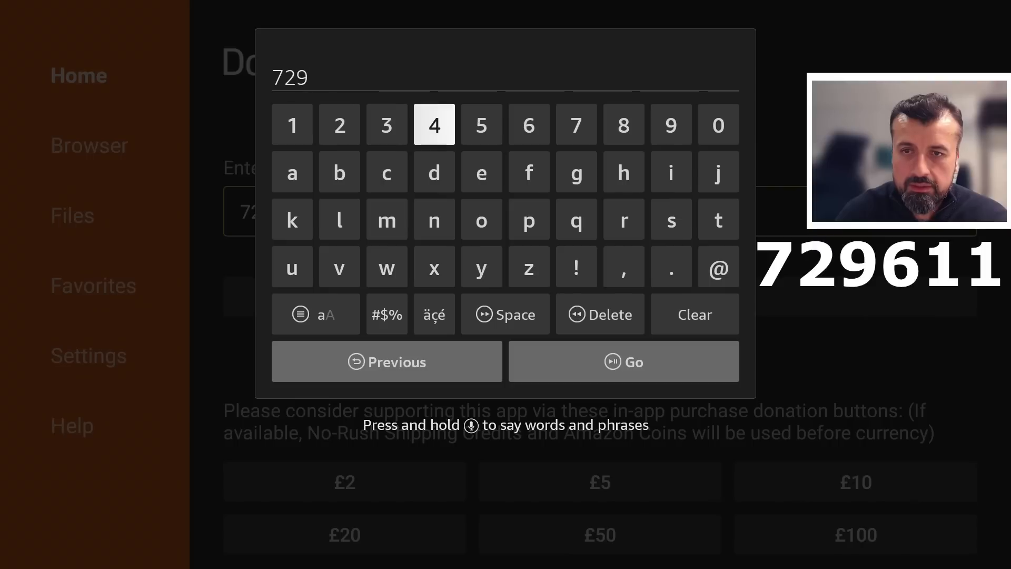
click(623, 361)
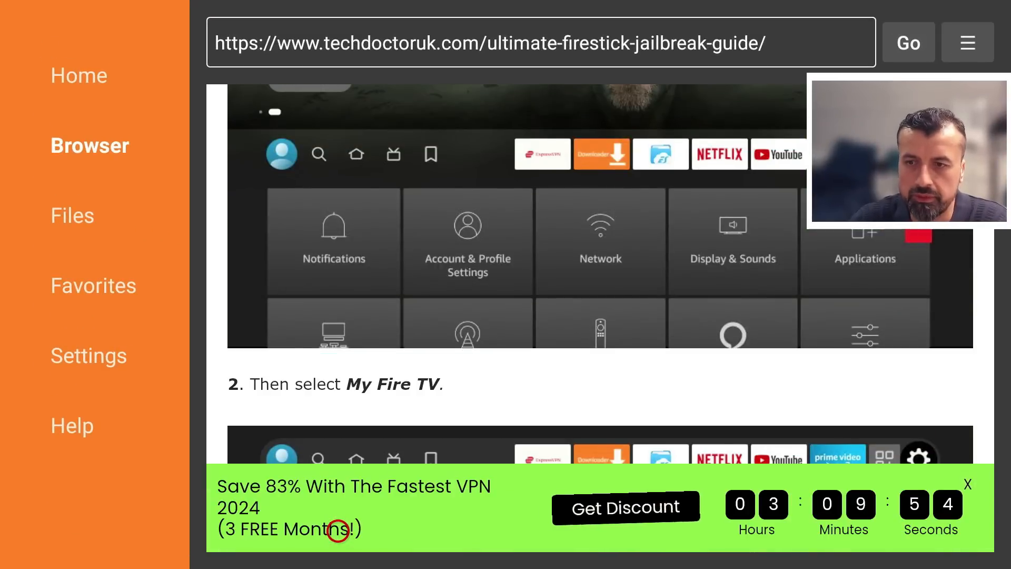
Scroll down the guide to its APK links and reach the APK_Time download page.
scroll(down, 3)
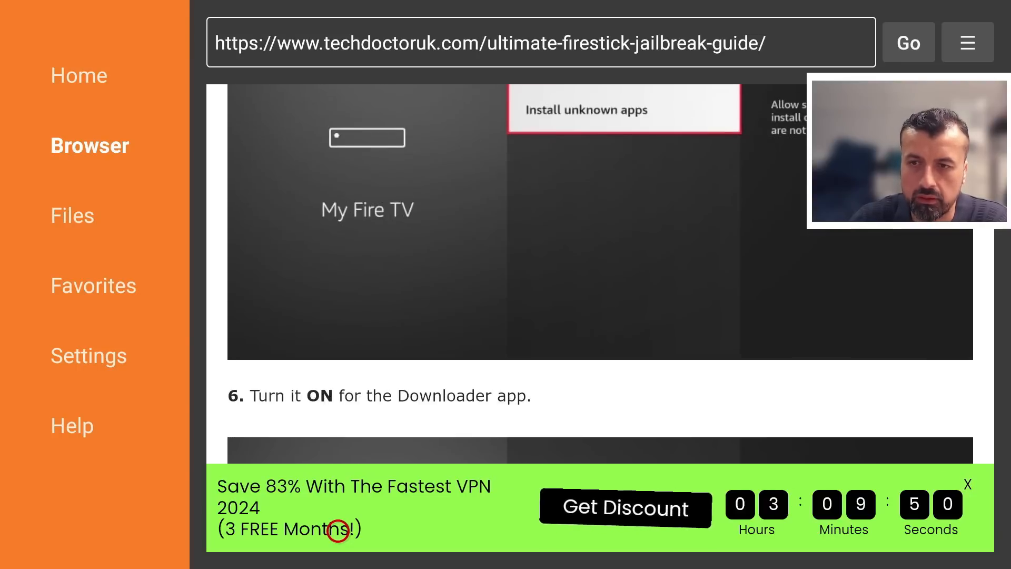
scroll(down, 3)
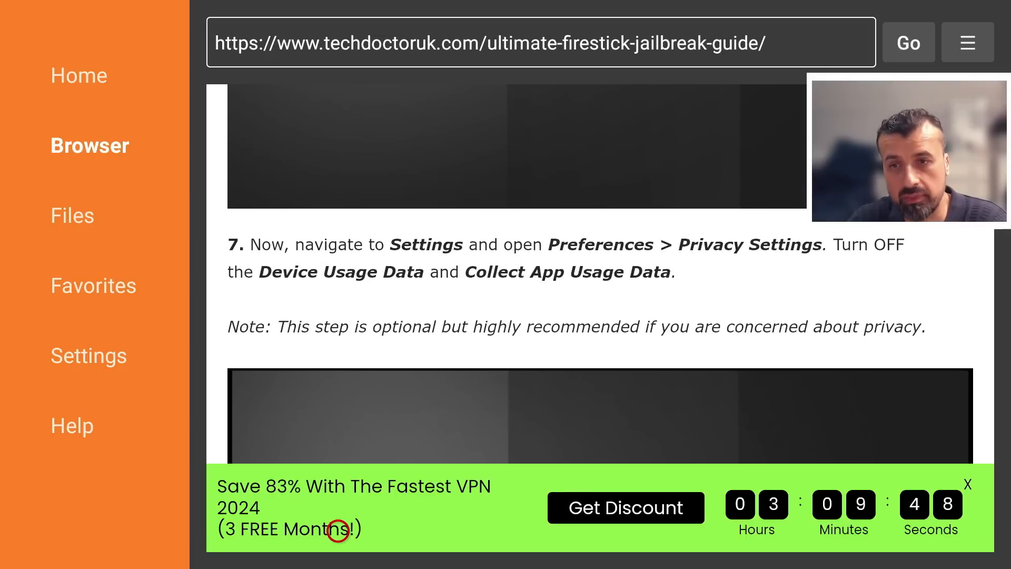
scroll(down, 3)
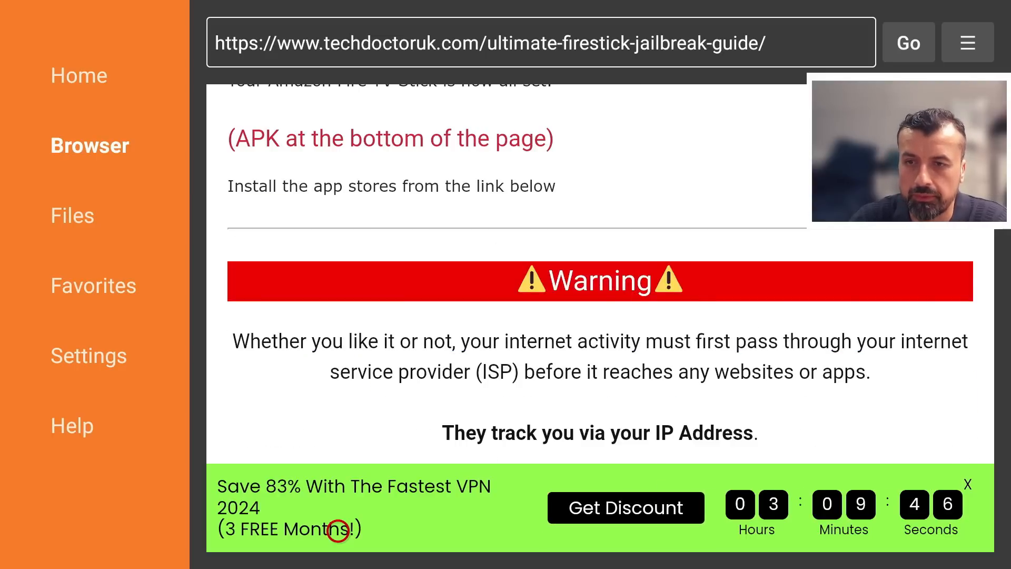
scroll(down, 3)
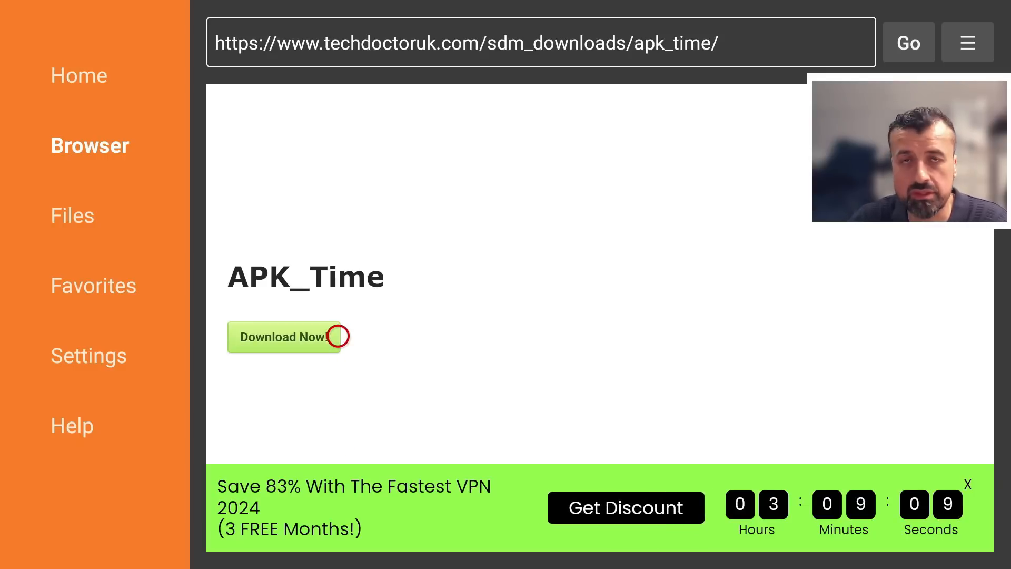
Download the APK_Time file until its update install prompt appears.
click(282, 338)
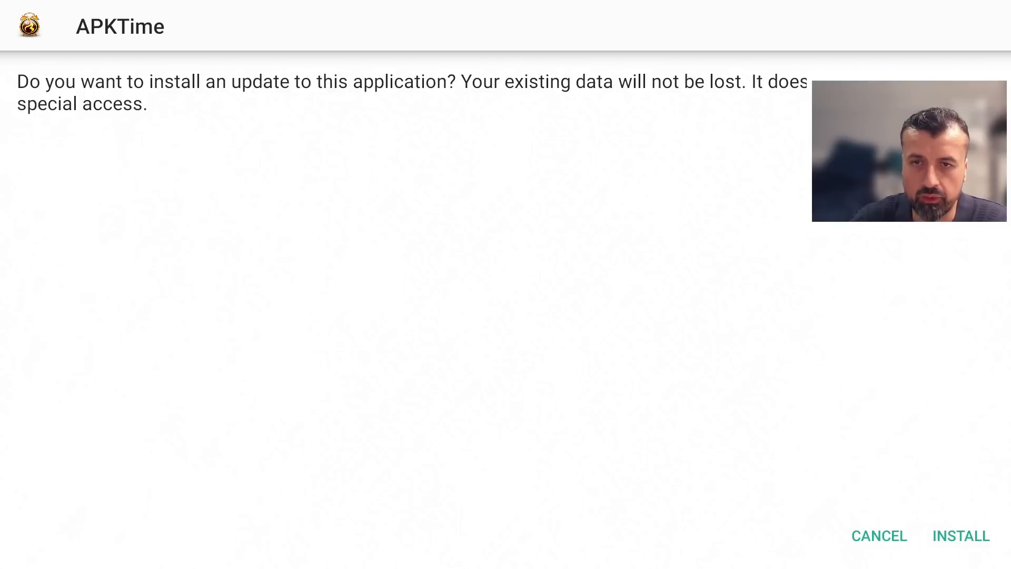
Install the APKTime update, then head back to the device settings.
click(961, 535)
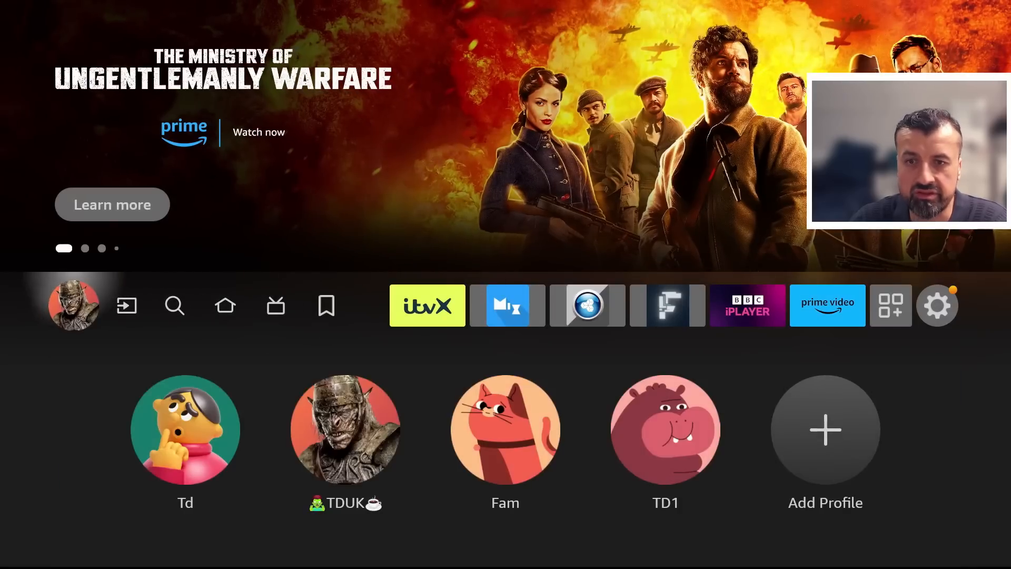
click(938, 305)
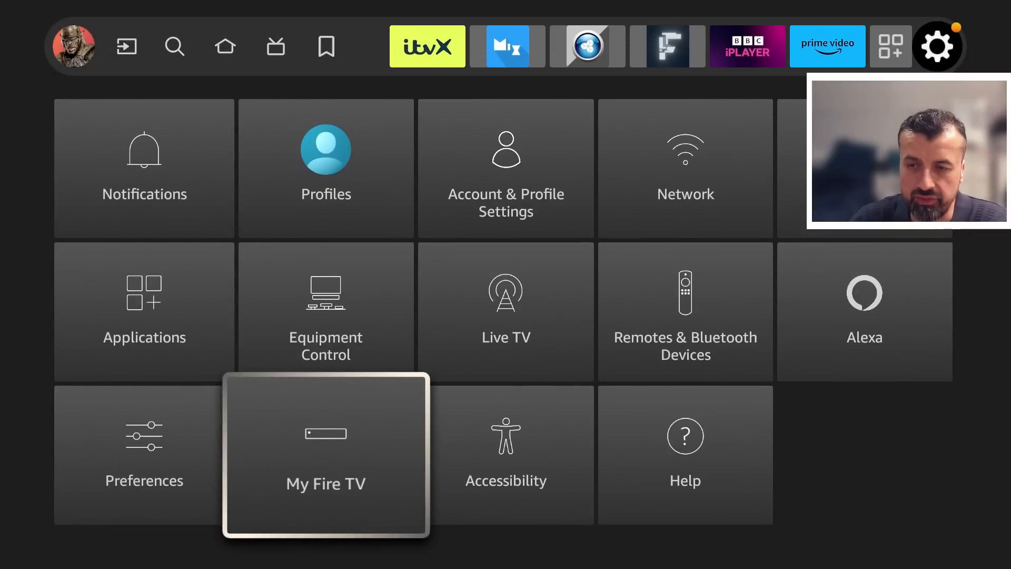
Switch APKTime to ON in Install unknown apps under My Fire TV developer options.
click(326, 455)
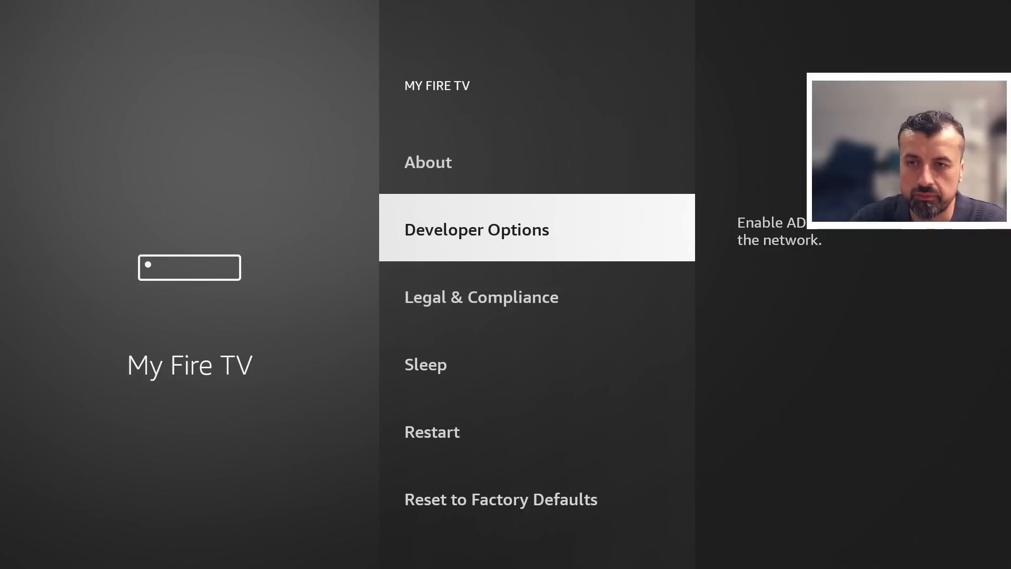
click(476, 228)
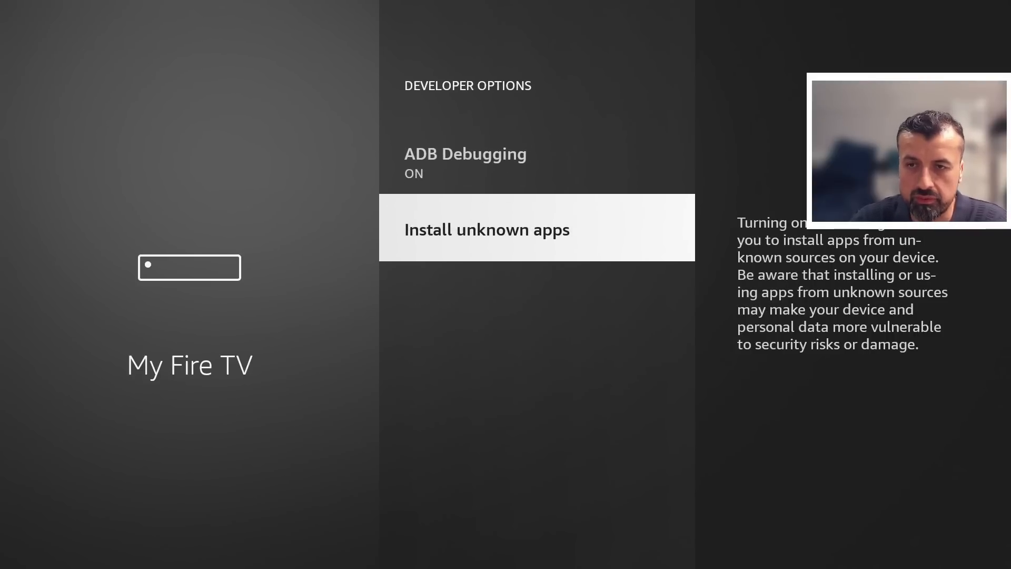
click(487, 229)
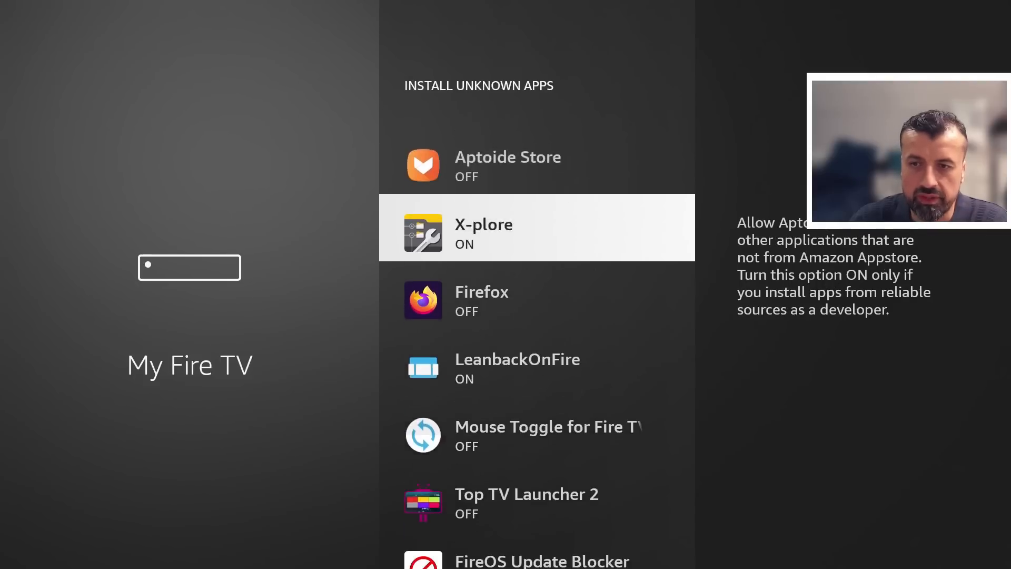
scroll(down, 3)
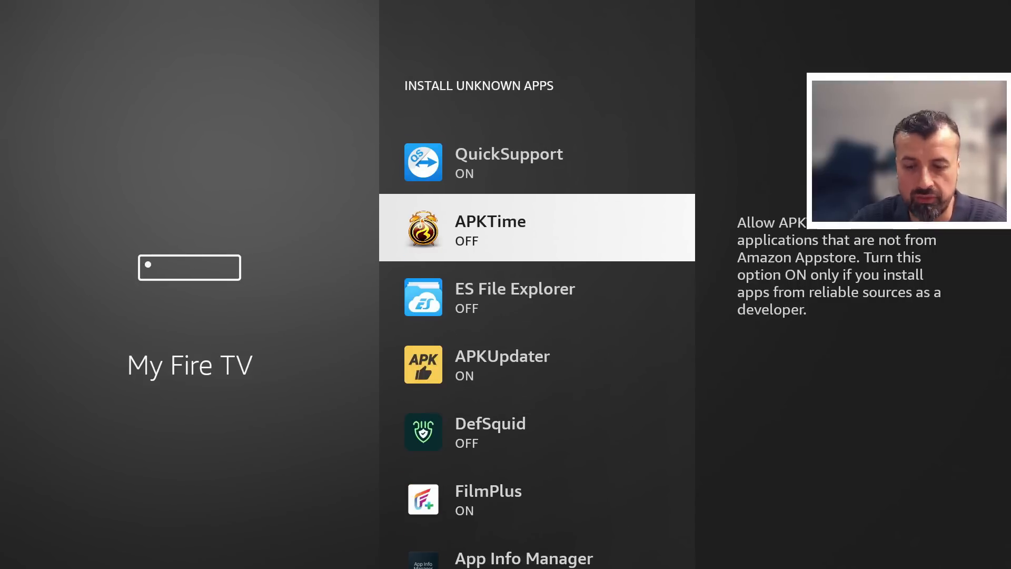
click(536, 228)
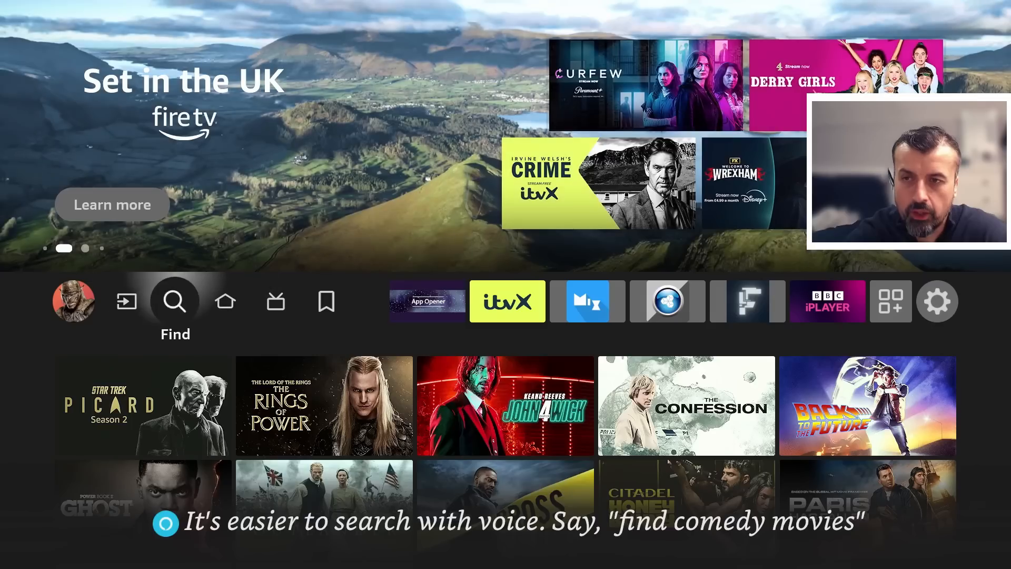
Launch APKTime from Your Apps & Channels, landing on its All Apps list.
click(892, 300)
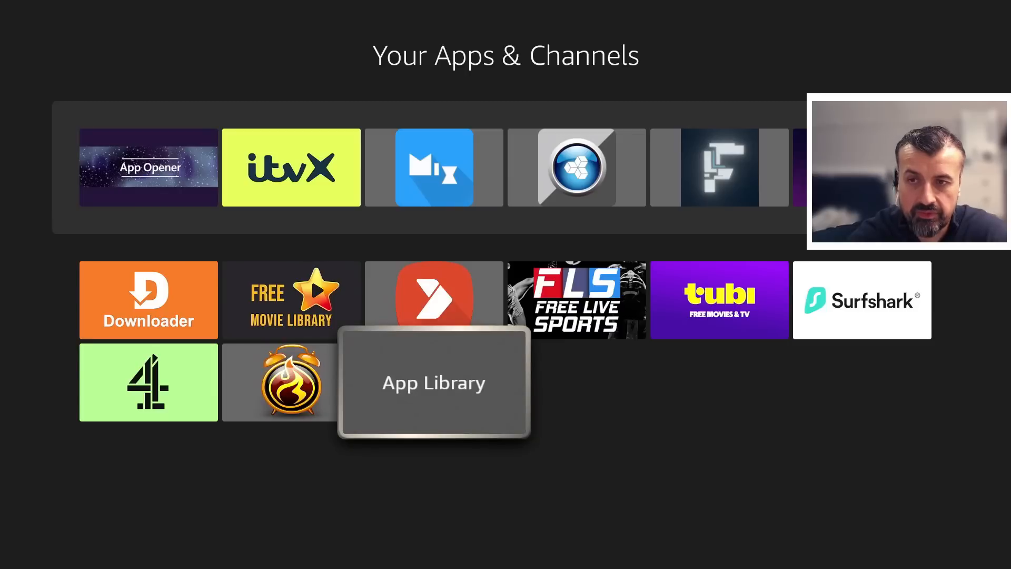
key(Left)
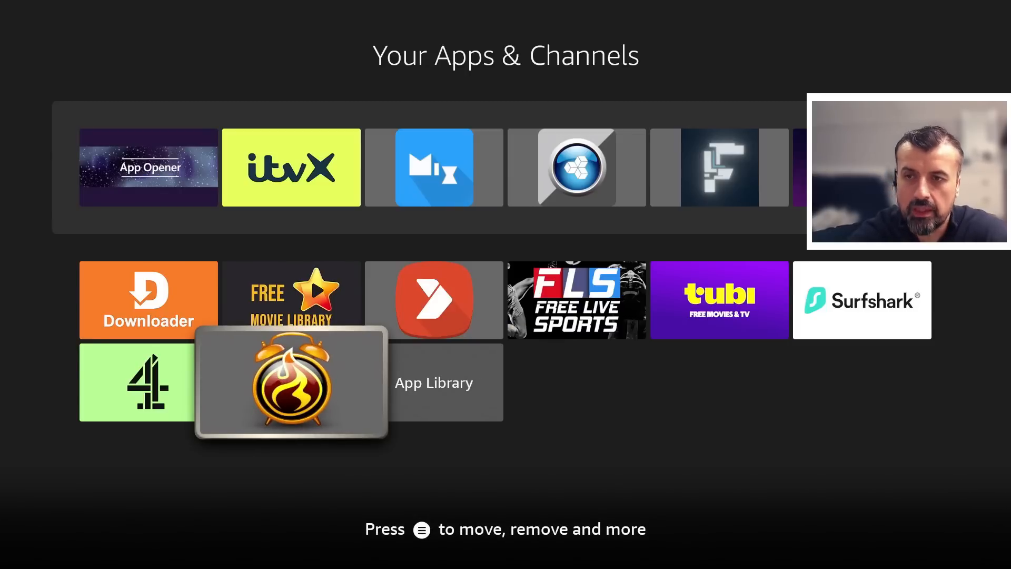
click(290, 383)
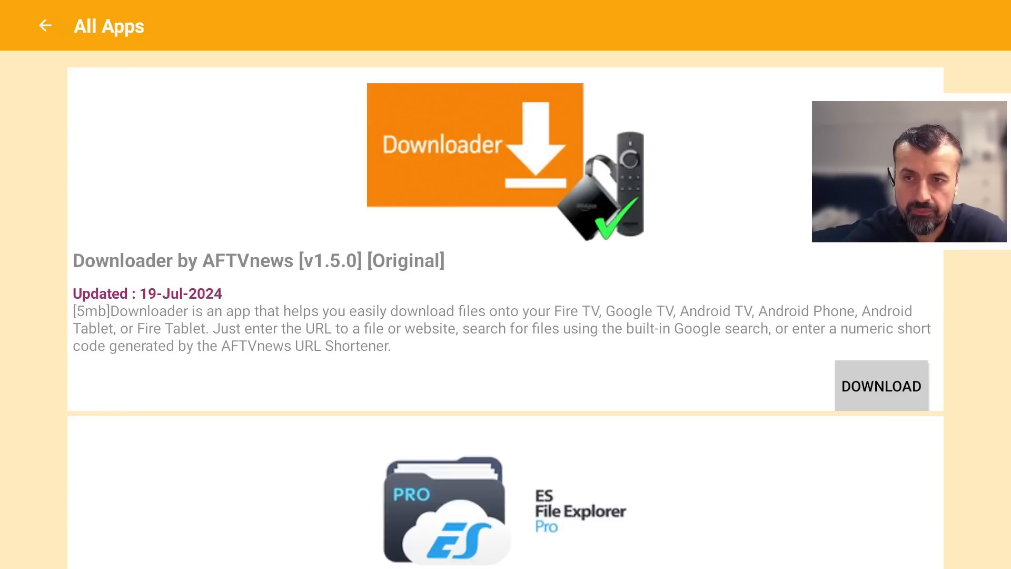
Download ES File Explorer File Manager from the All Apps list and confirm its install.
scroll(down, 3)
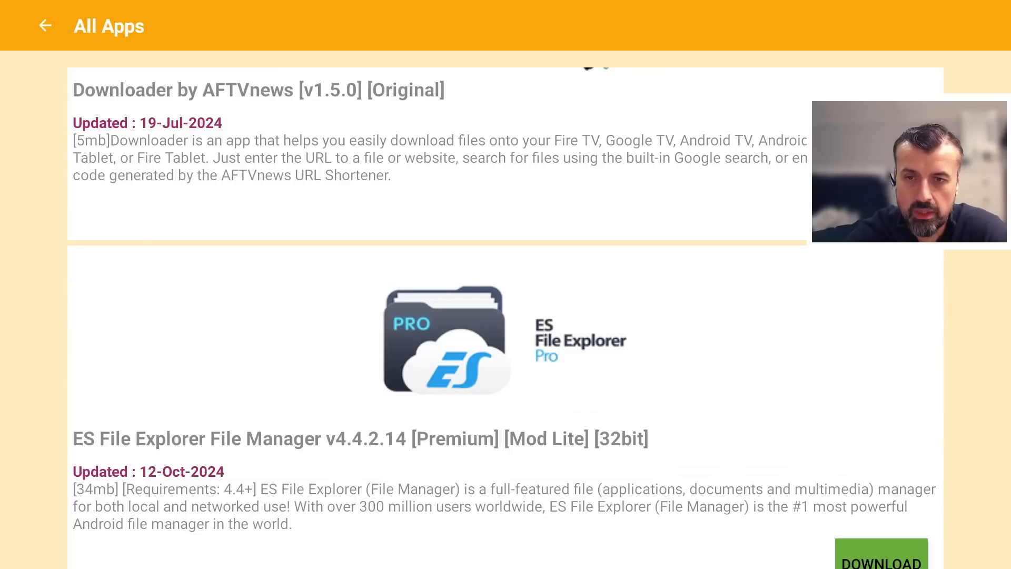
click(880, 555)
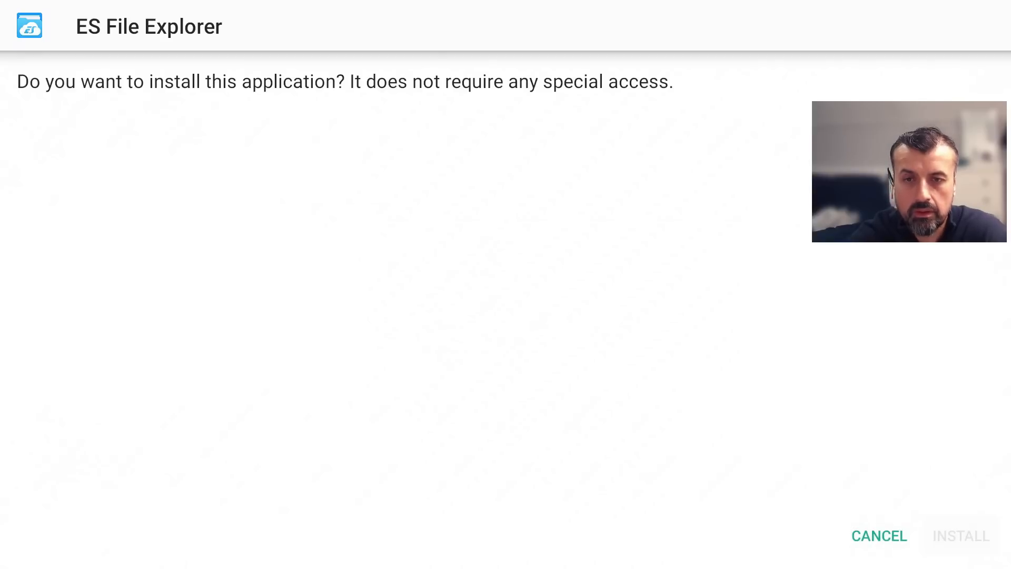
click(961, 535)
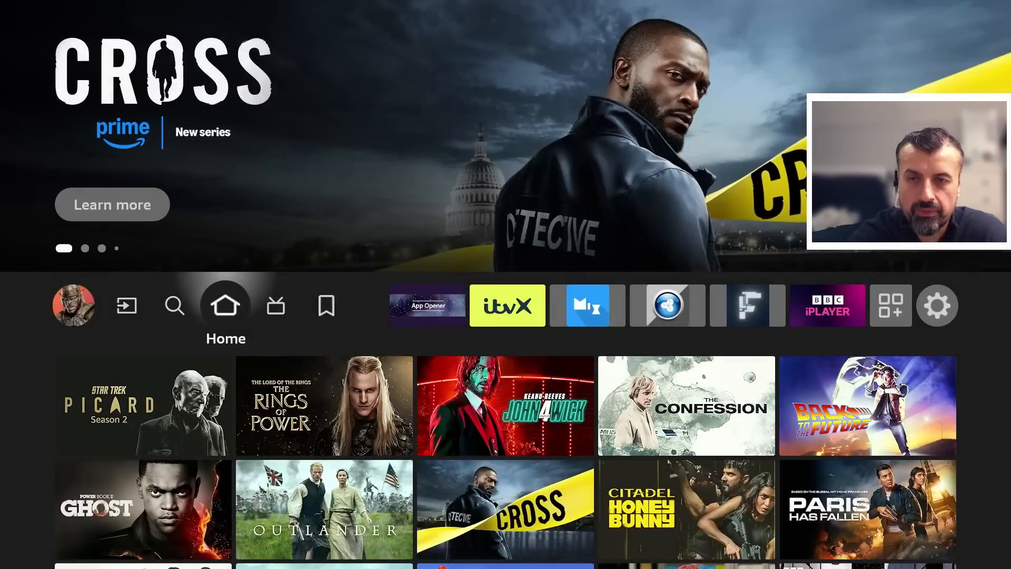
Launch ES File Explorer from Your Apps & Channels and agree to storage access.
click(891, 306)
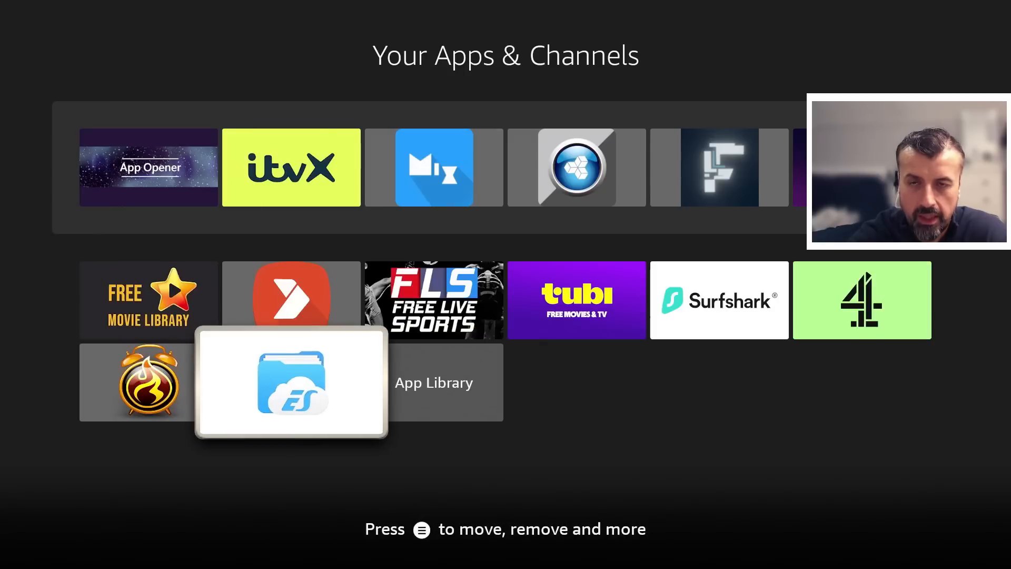
click(291, 383)
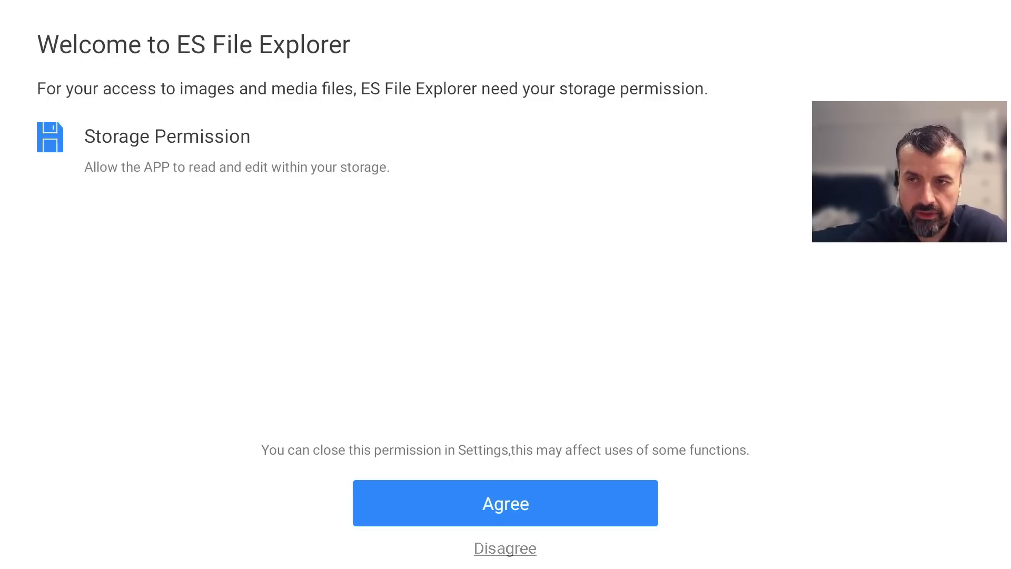
click(505, 503)
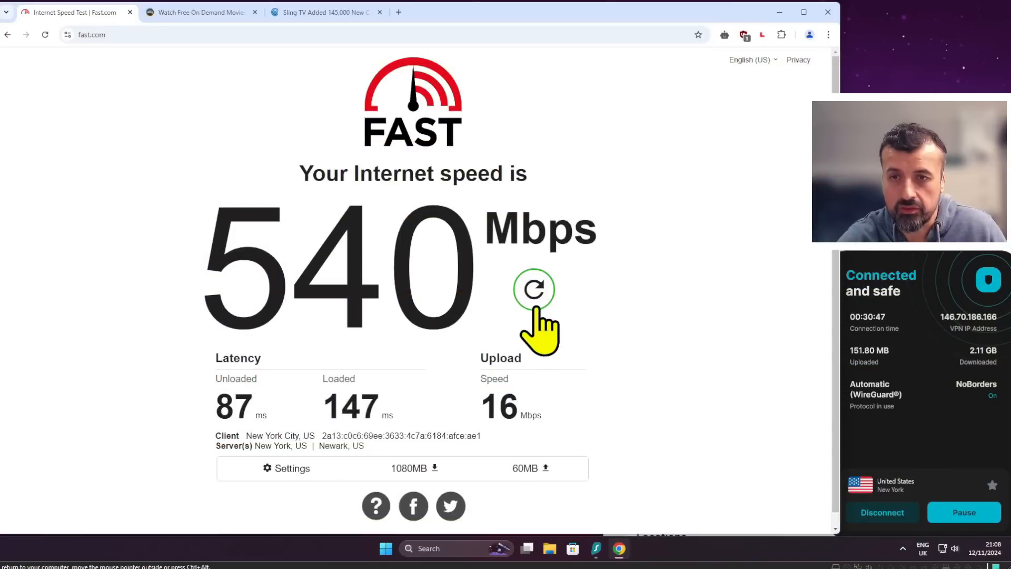
Restart the fast.com speed test with the VPN still connected.
click(533, 289)
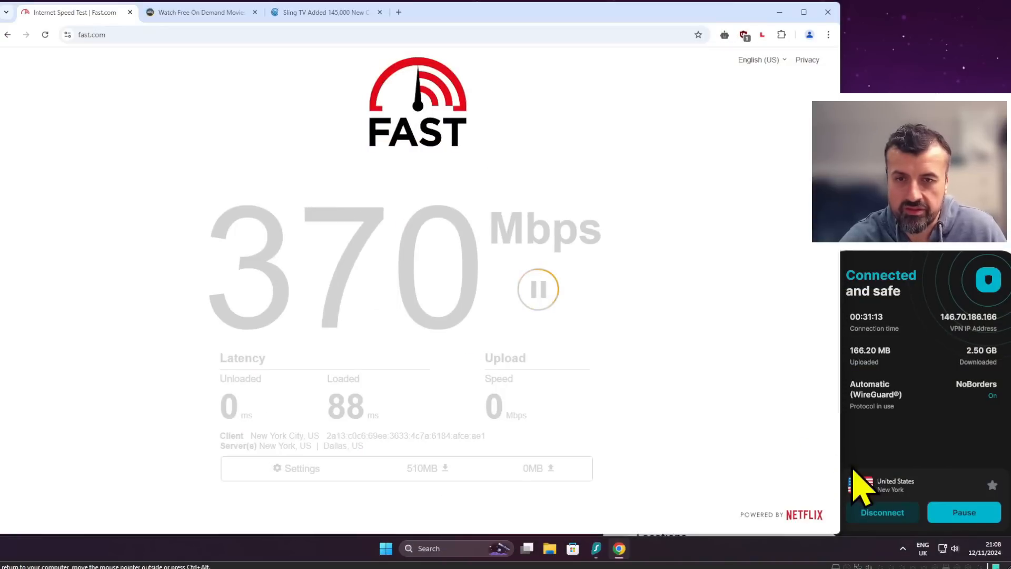
mouse_move(613, 326)
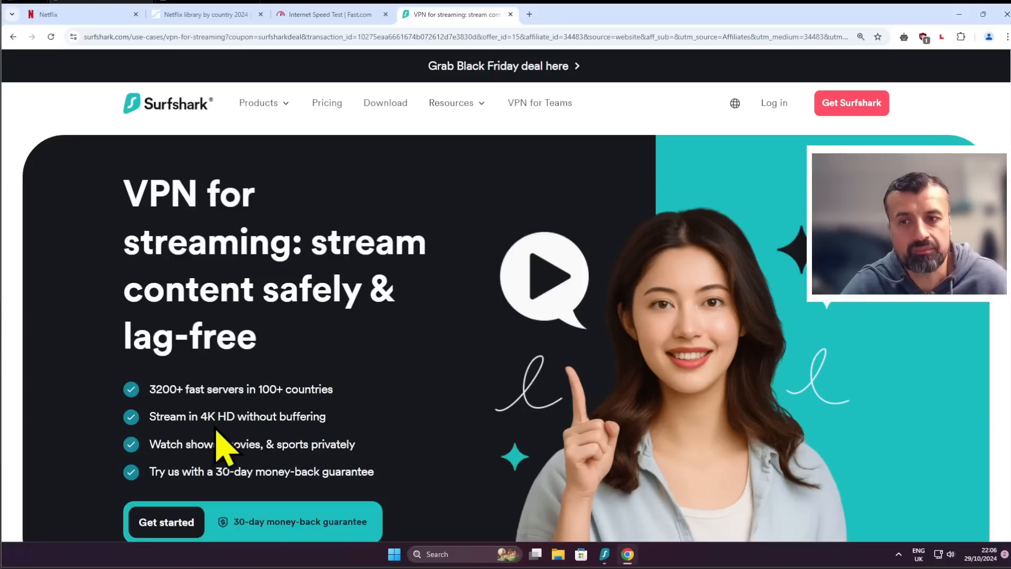
mouse_move(381, 432)
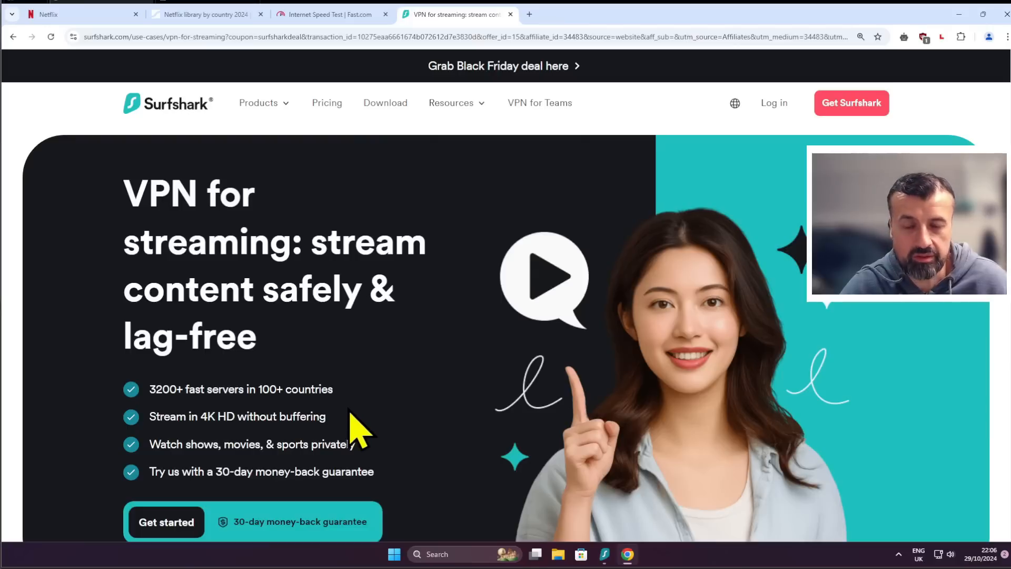
mouse_move(357, 428)
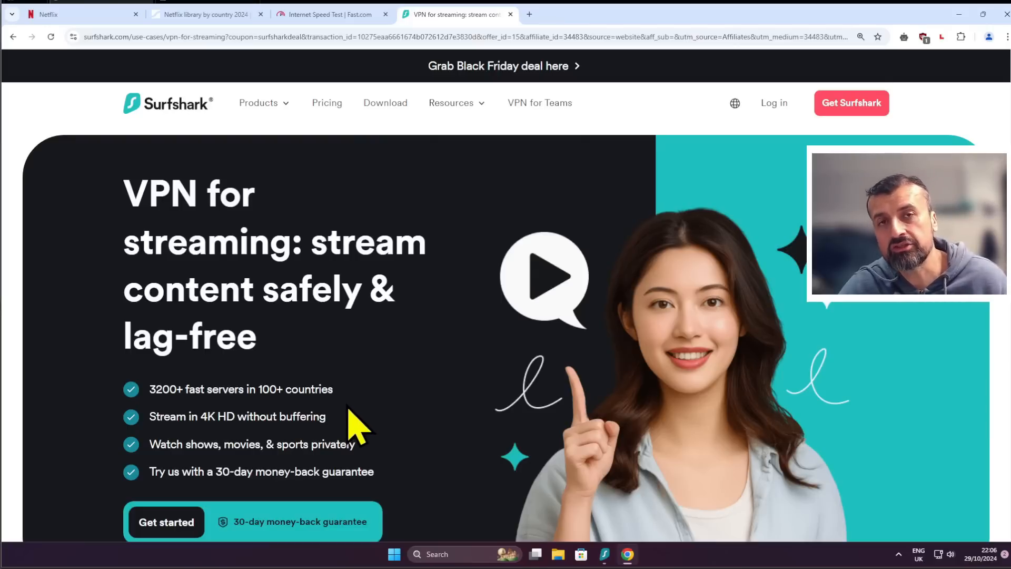